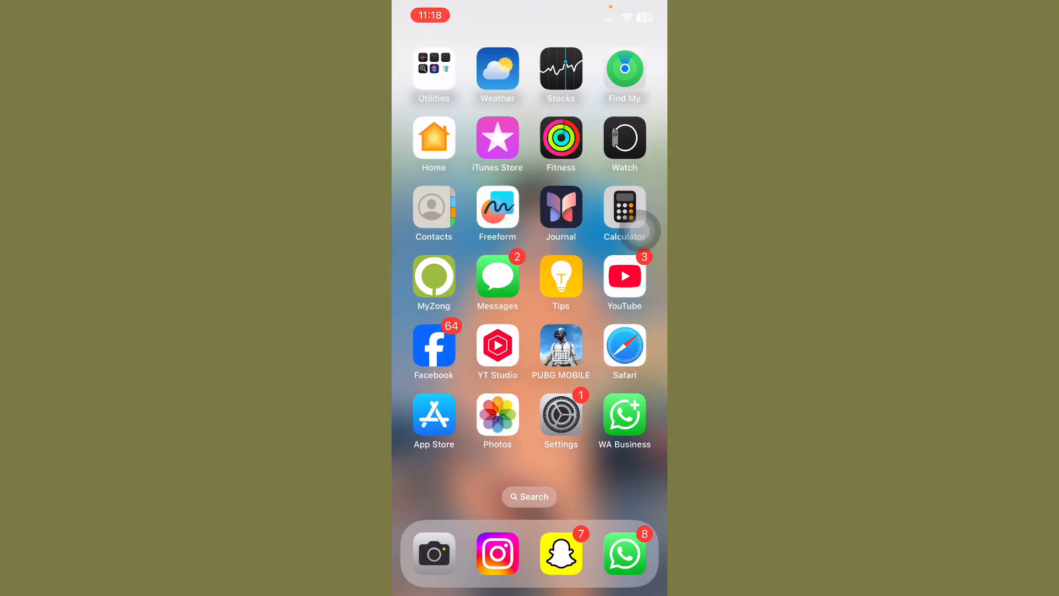
mouse_move(592, 383)
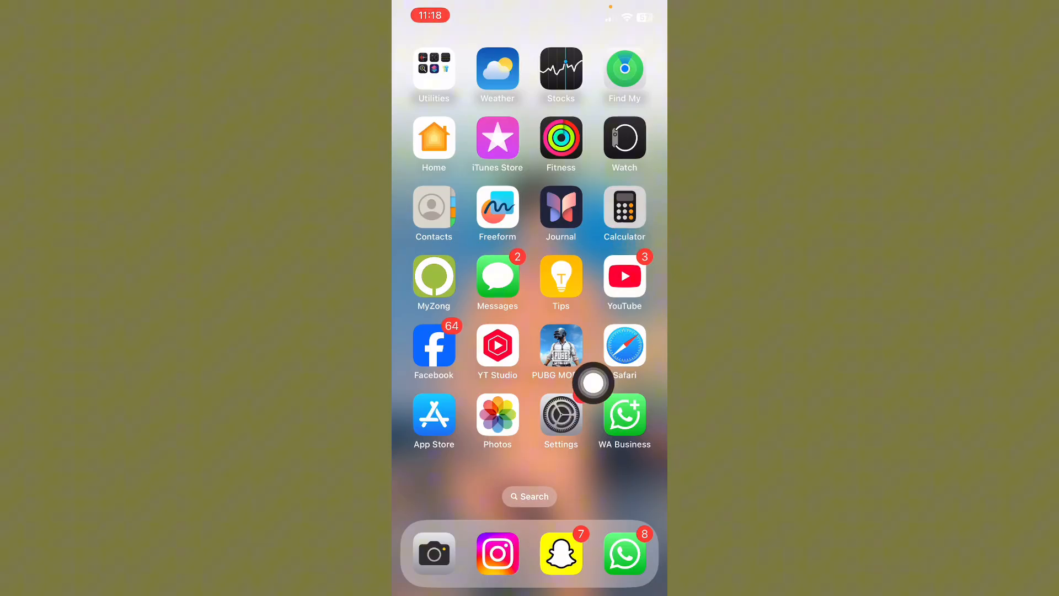
Step: Open Settings from the Home Screen to reach the Wi-Fi page showing a connected network
click(560, 412)
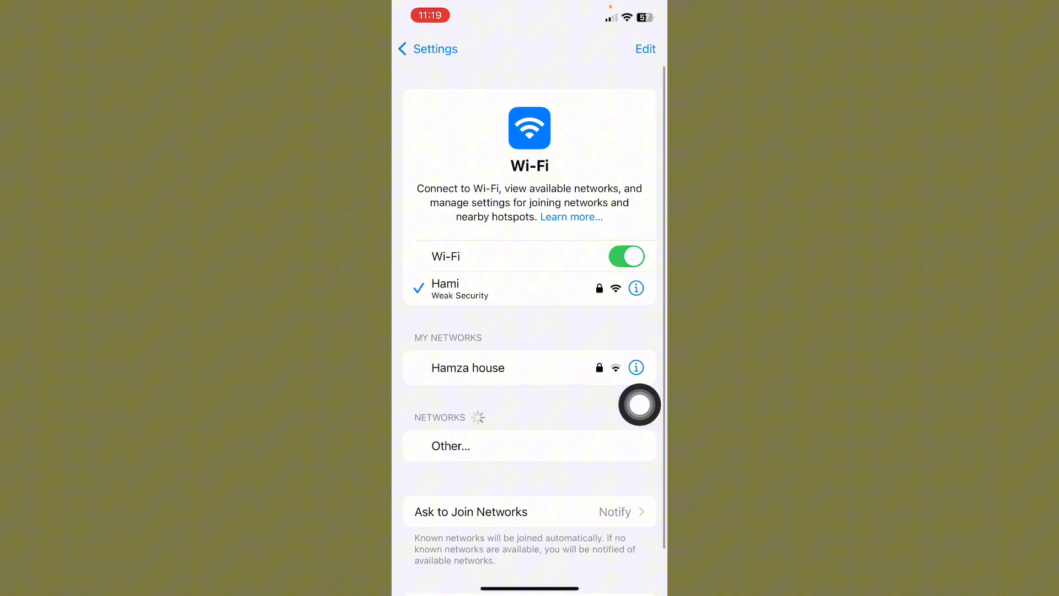
Step: Check Software Update shows iOS 18.4.1 current and Date & Time is Set Automatically, returning to General
click(425, 49)
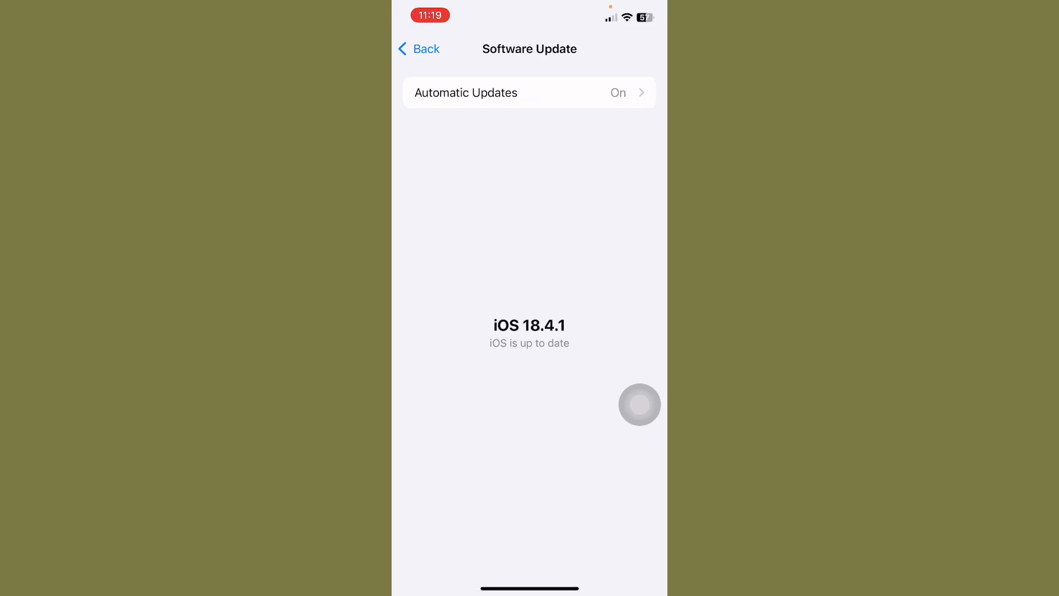
click(419, 49)
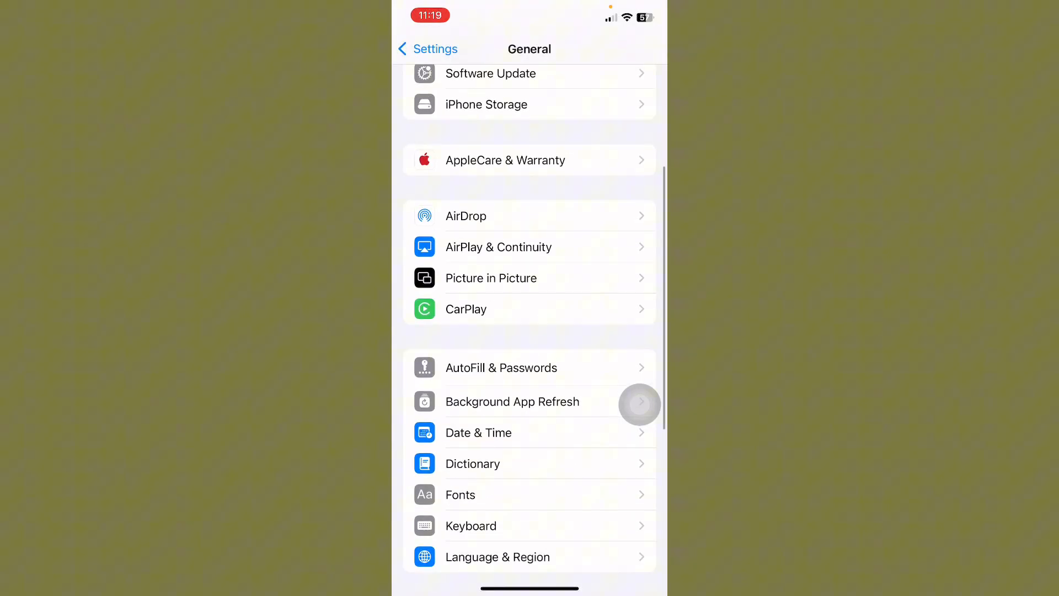
click(478, 432)
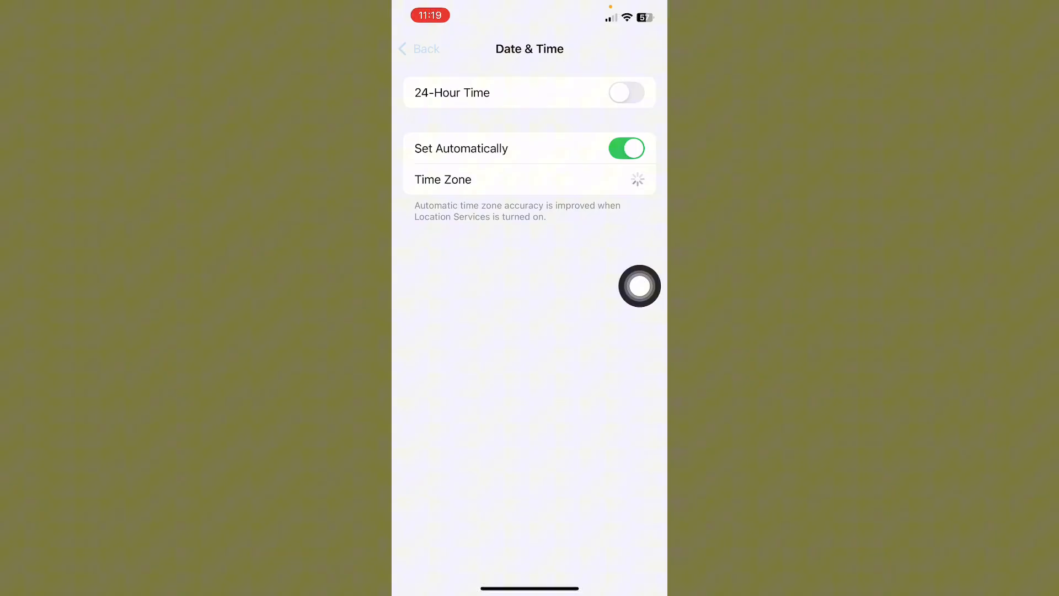
click(419, 49)
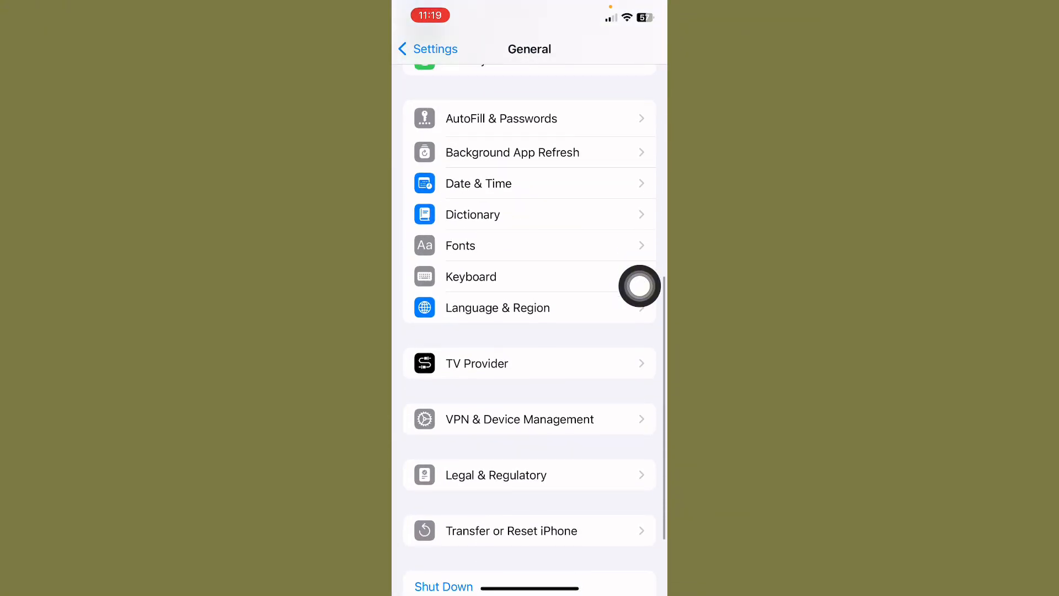
Step: View VPN & Device Management showing VPN Not Connected, then back out
click(520, 419)
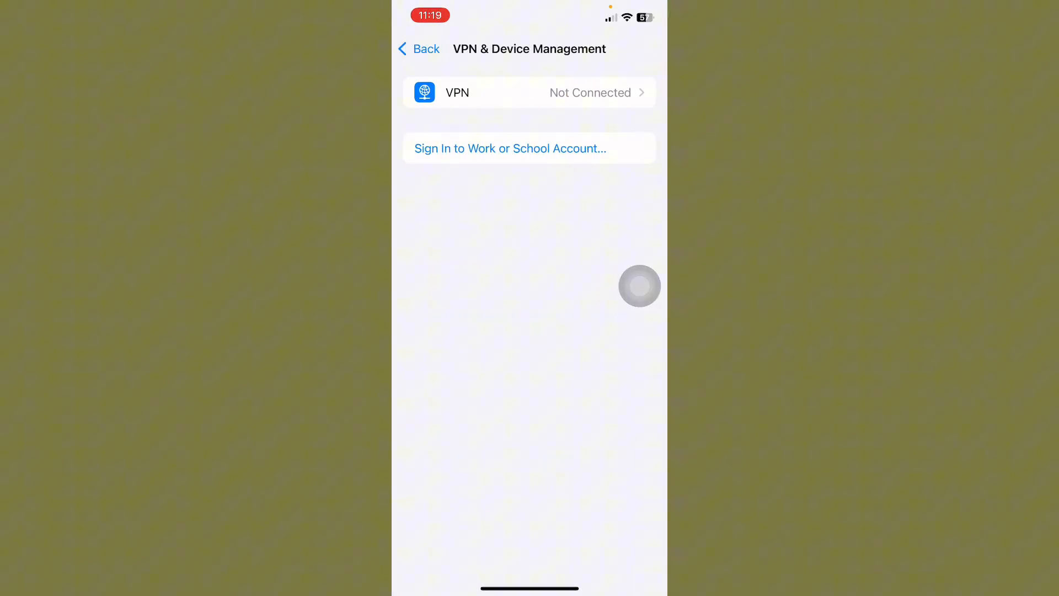
click(418, 48)
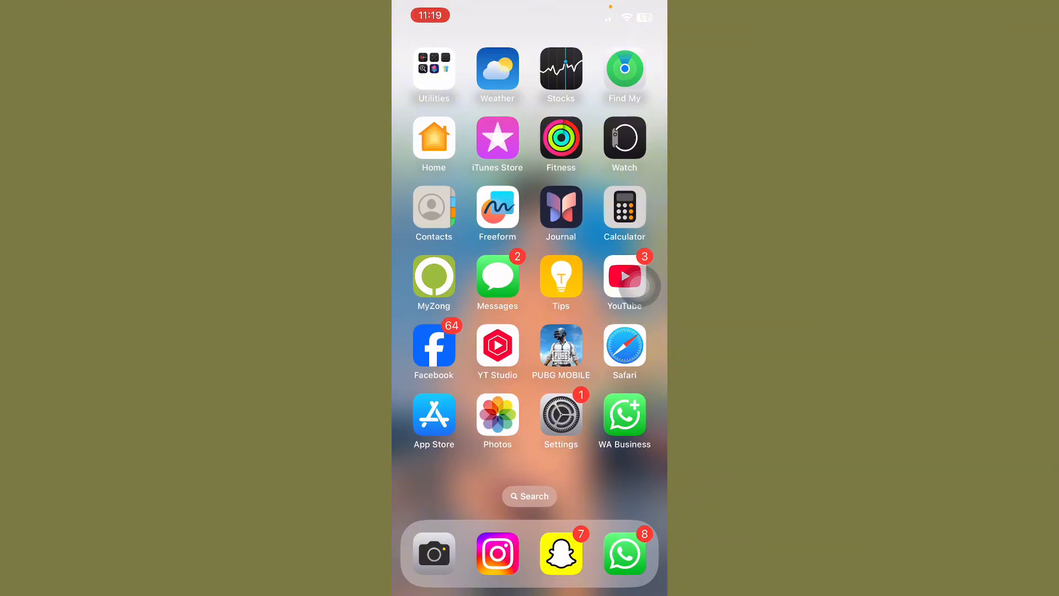
Step: Search Google in Safari for 'apple support' and show the Apple Support results
click(624, 345)
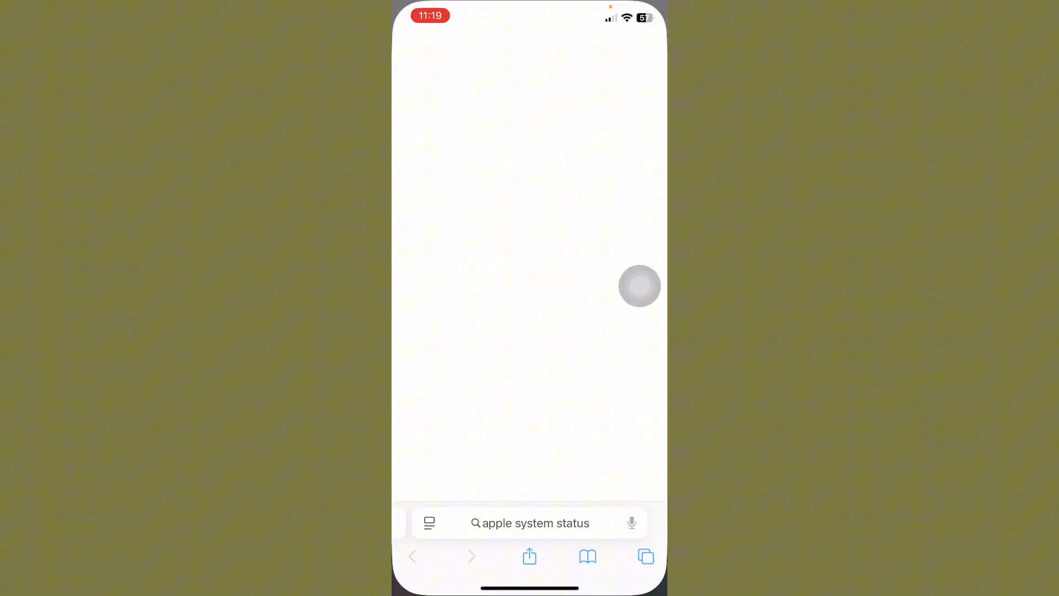
click(530, 522)
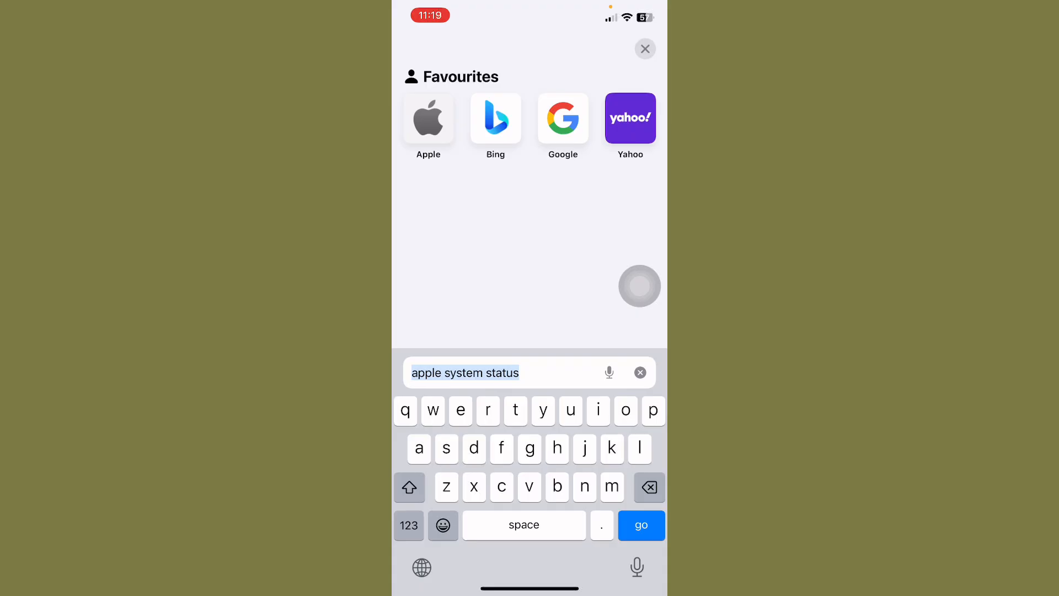
text(apppa)
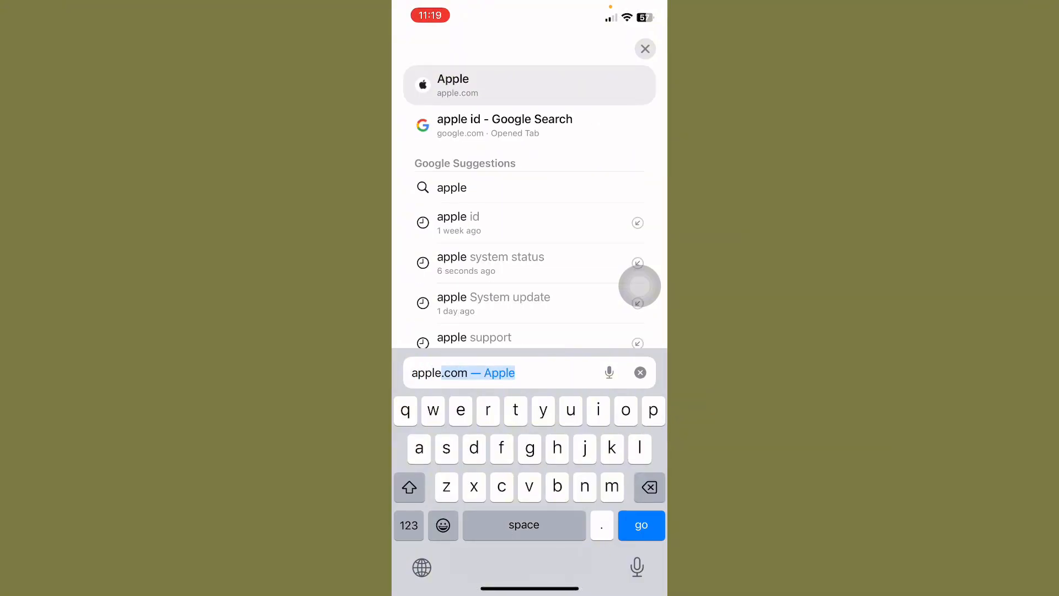
click(473, 338)
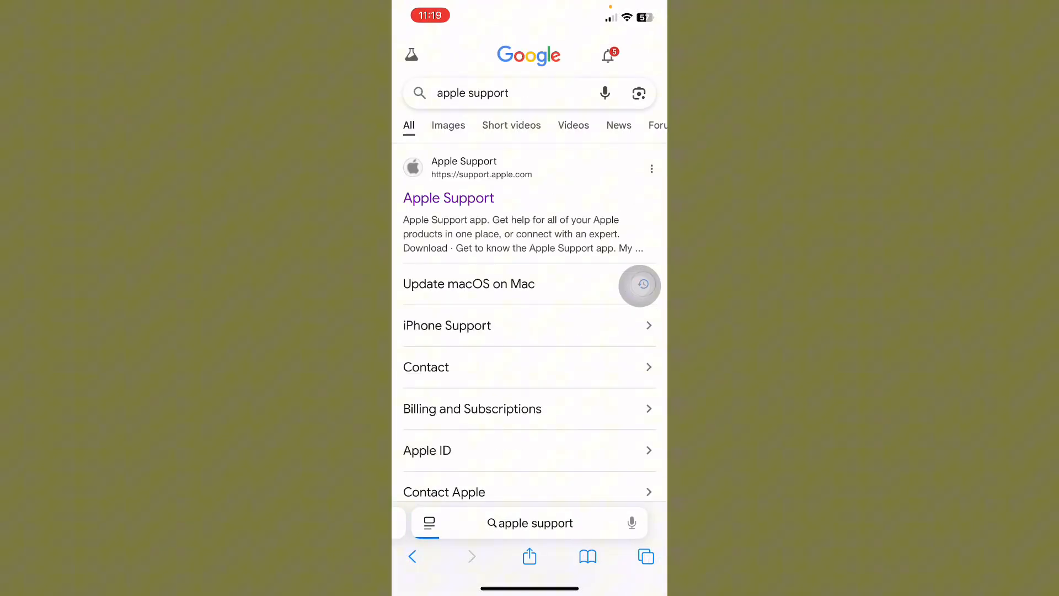